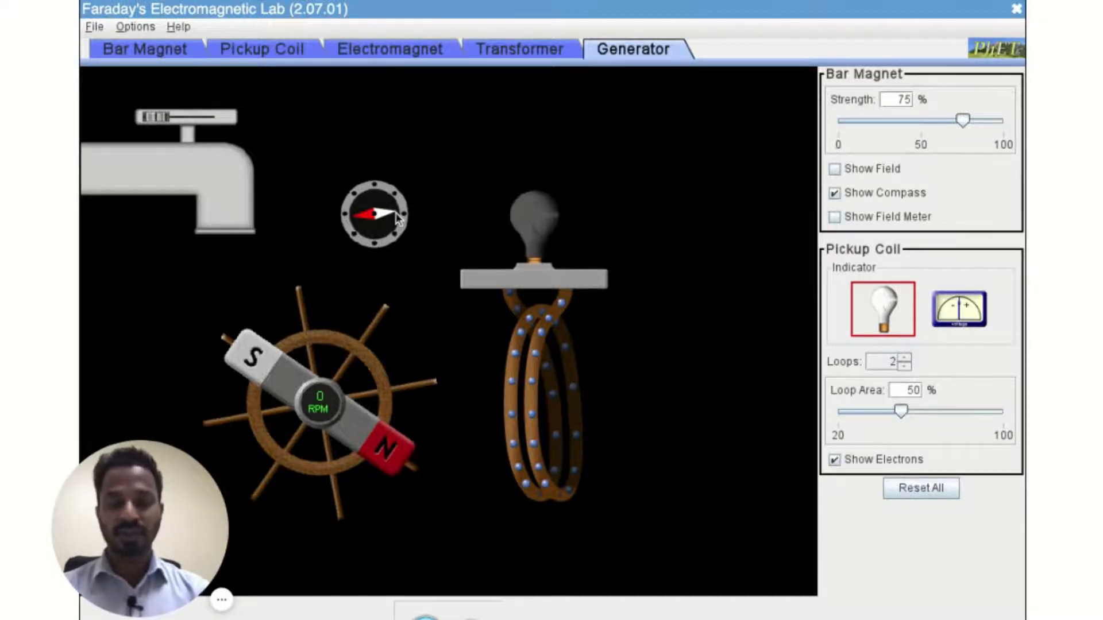
pyautogui.moveTo(184, 166)
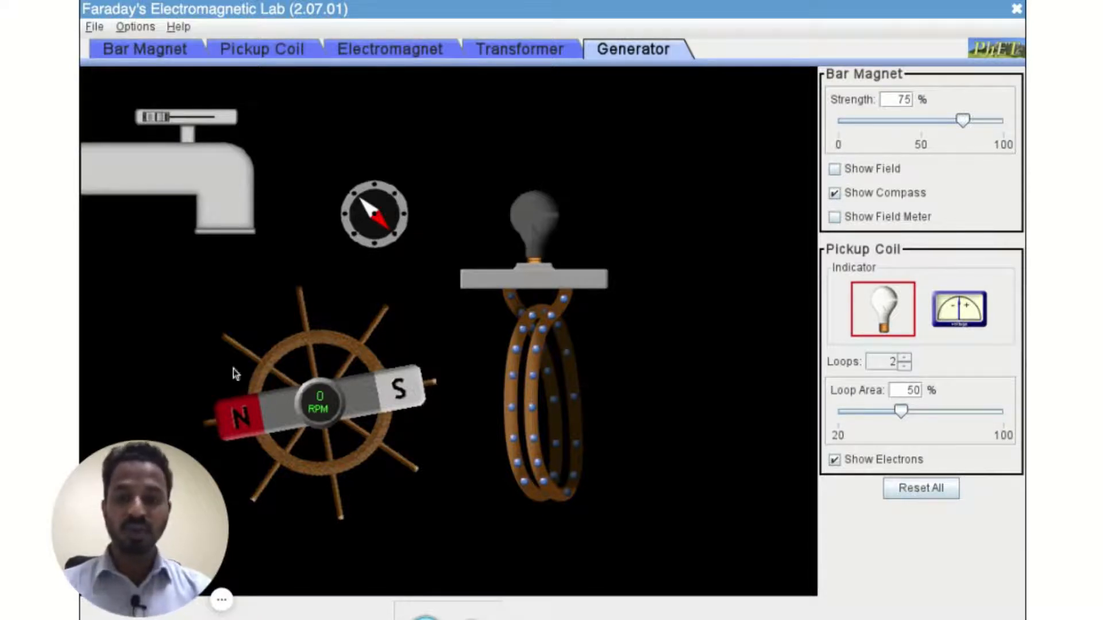
pyautogui.moveTo(389, 447)
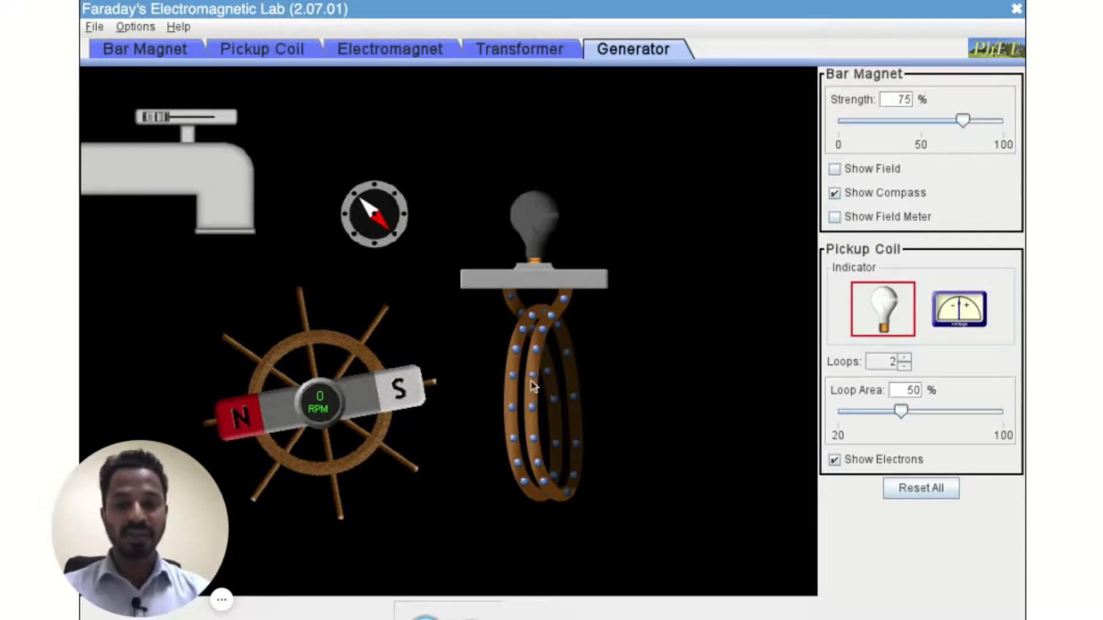
pyautogui.moveTo(542, 354)
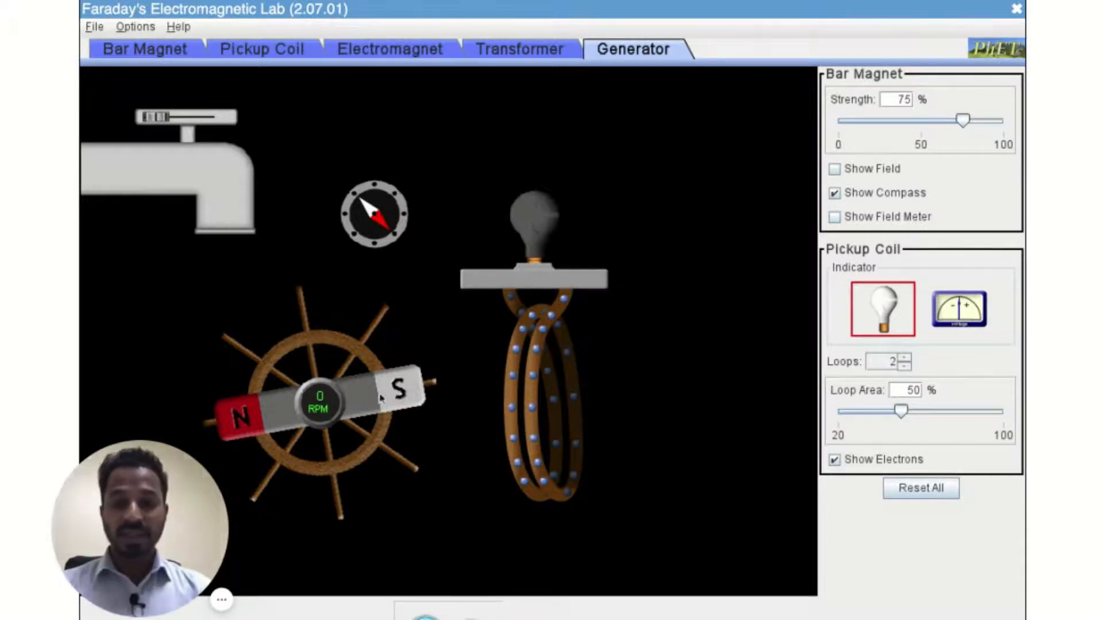
pyautogui.moveTo(267, 417)
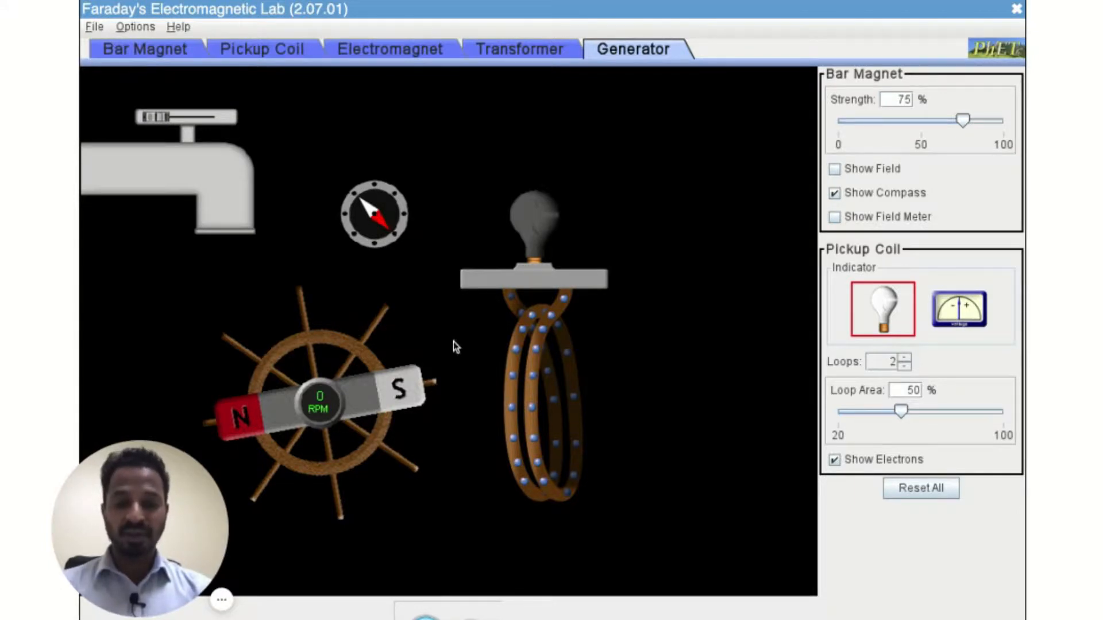
pyautogui.moveTo(534, 443)
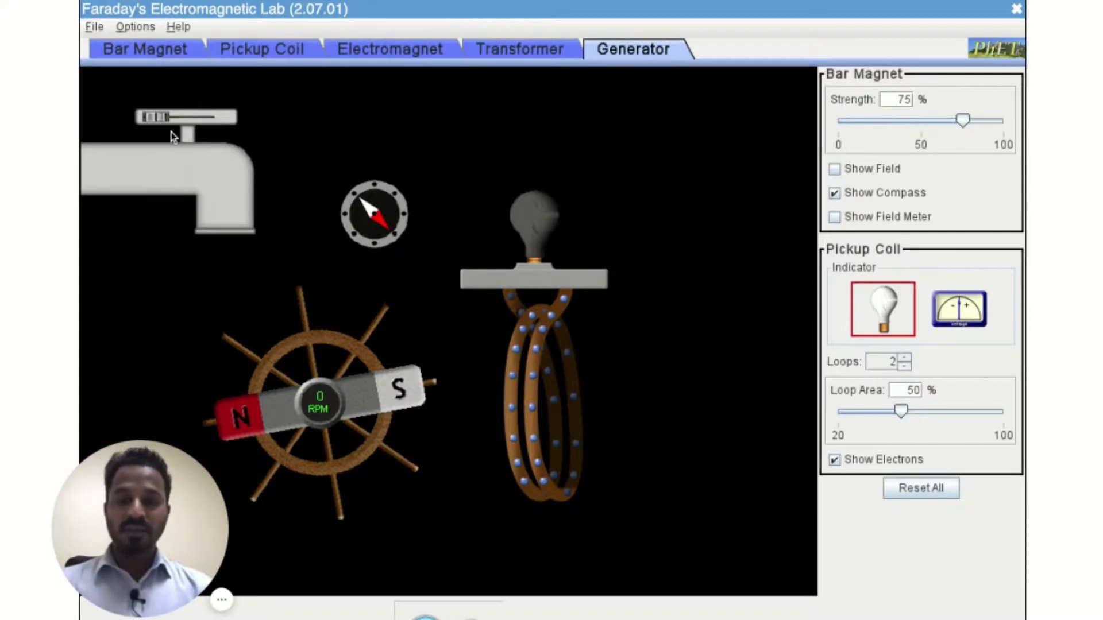
pyautogui.moveTo(303, 346)
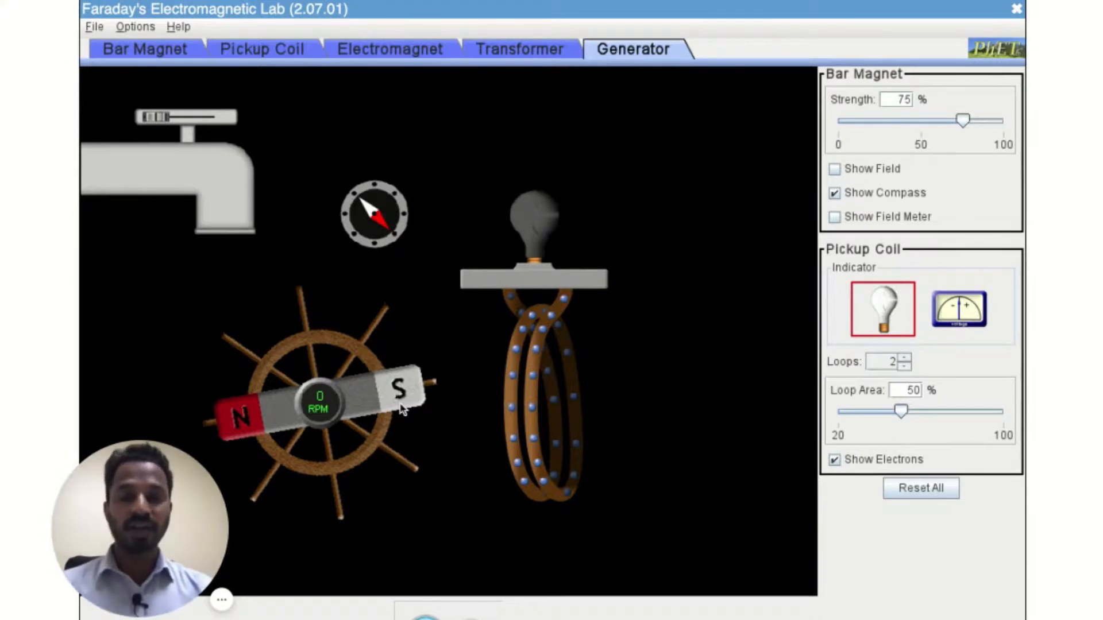
pyautogui.moveTo(555, 406)
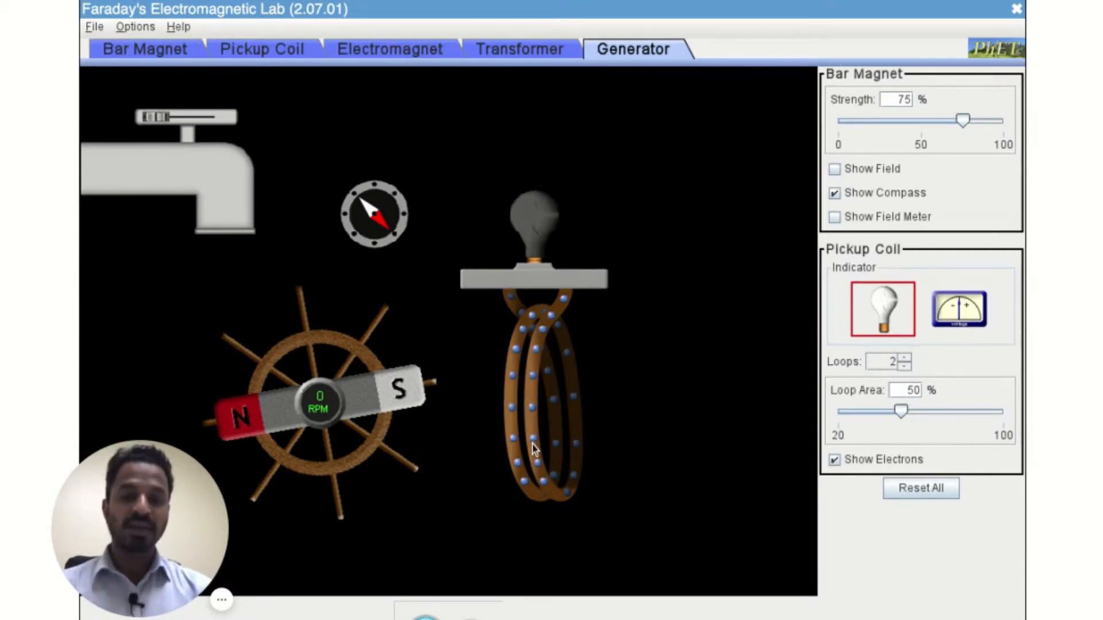
pyautogui.moveTo(273, 388)
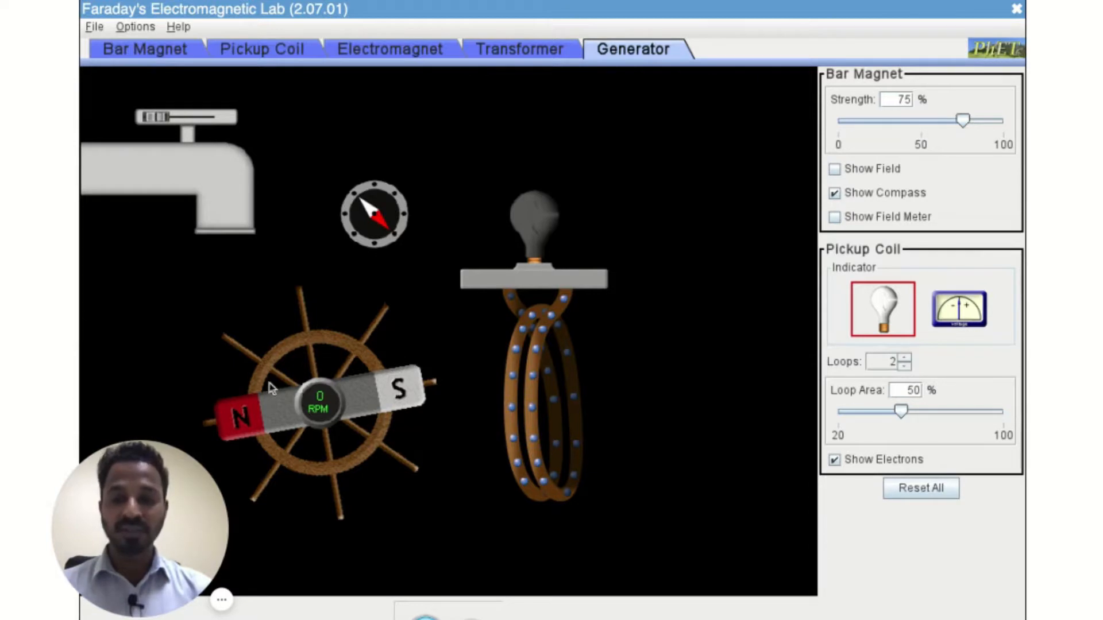
pyautogui.moveTo(367, 407)
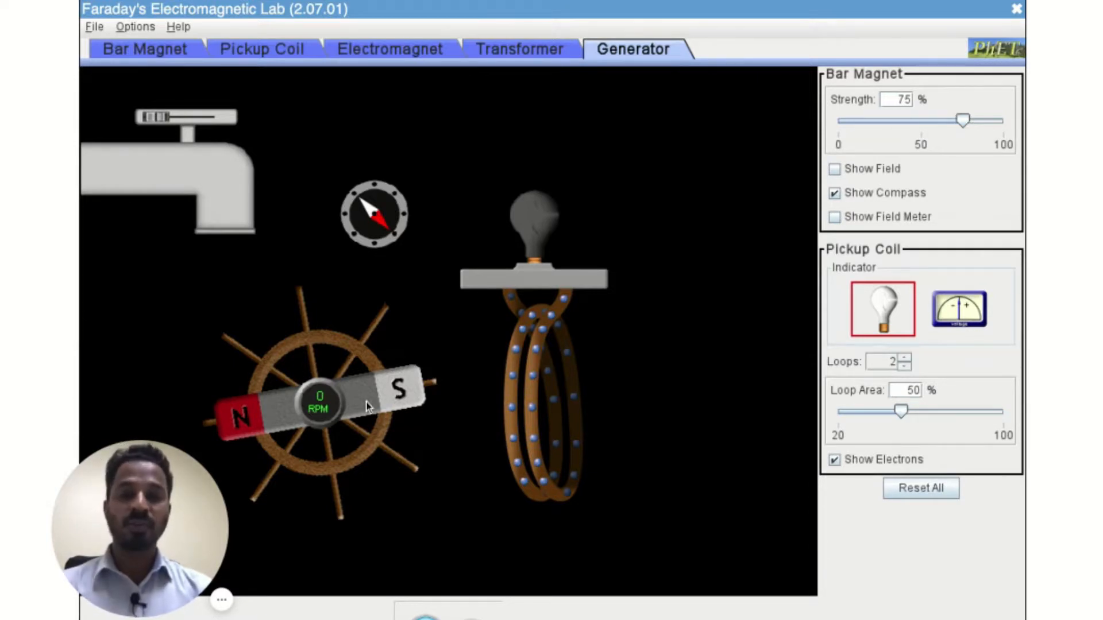